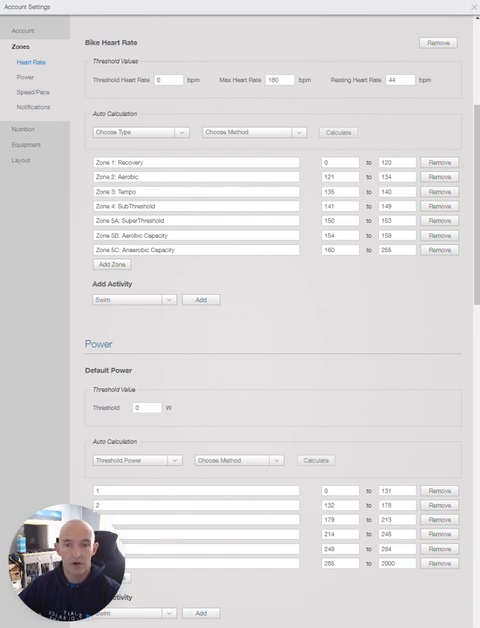
pyautogui.moveTo(398, 324)
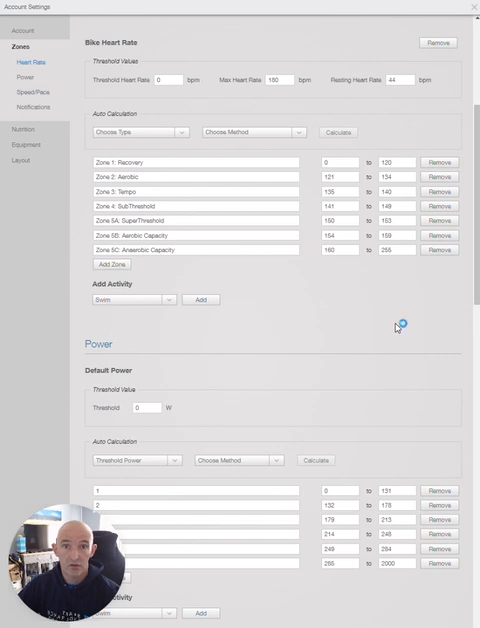
pyautogui.moveTo(396, 328)
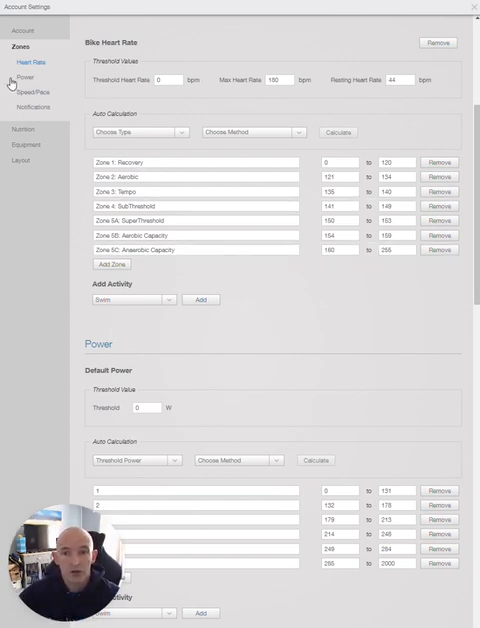
pyautogui.moveTo(62, 42)
pyautogui.write('160')
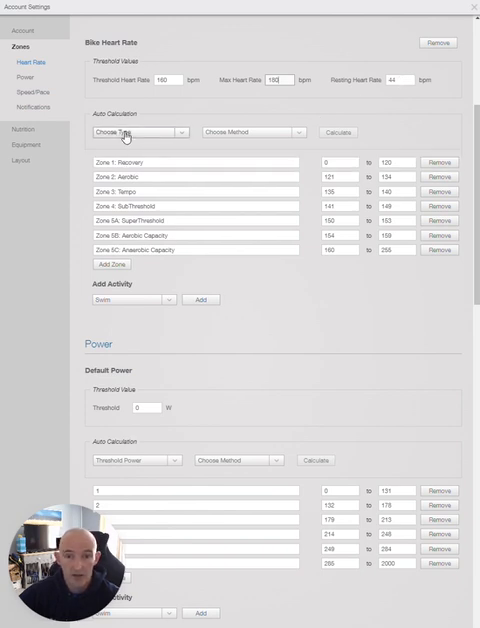
# - Calculate and apply bike heart rate zones from Lactate Threshold using Joe Friel For Cycling (7)
pyautogui.click(140, 132)
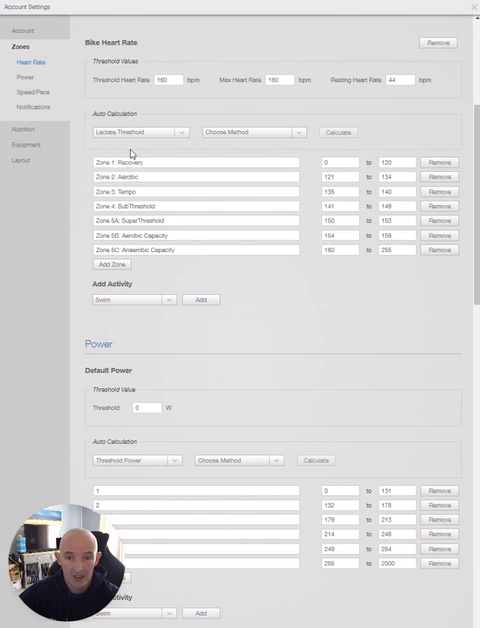
pyautogui.click(256, 132)
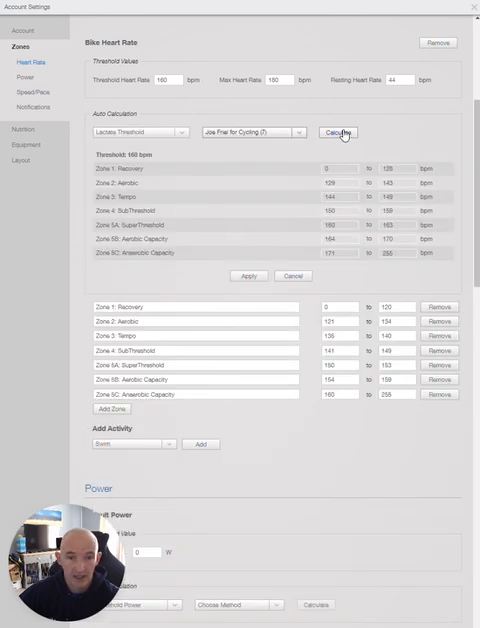
pyautogui.click(248, 276)
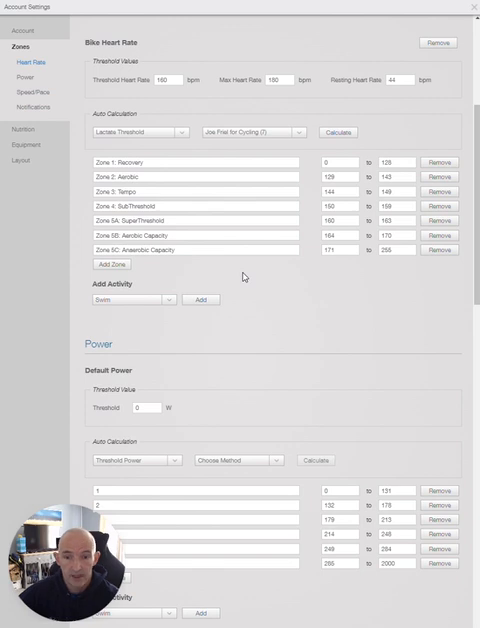
pyautogui.scroll(-3)
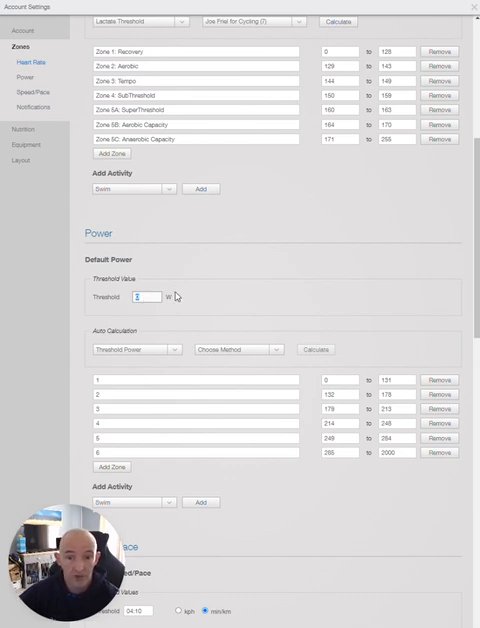
pyautogui.click(132, 348)
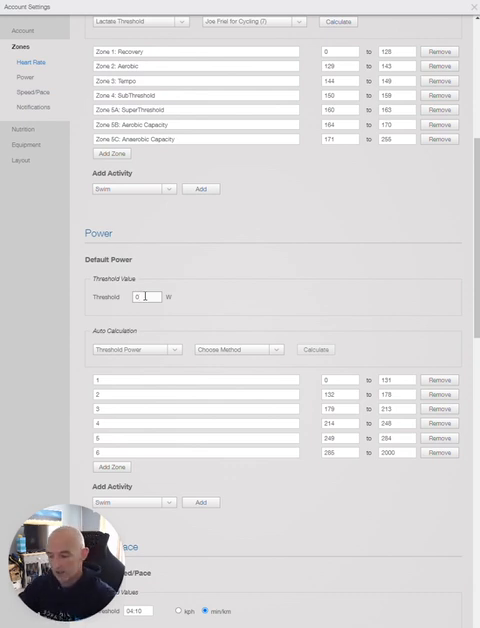
# - Enter the new power threshold and calculate default power zones with Andy Coggan (6), then apply
pyautogui.write('25')
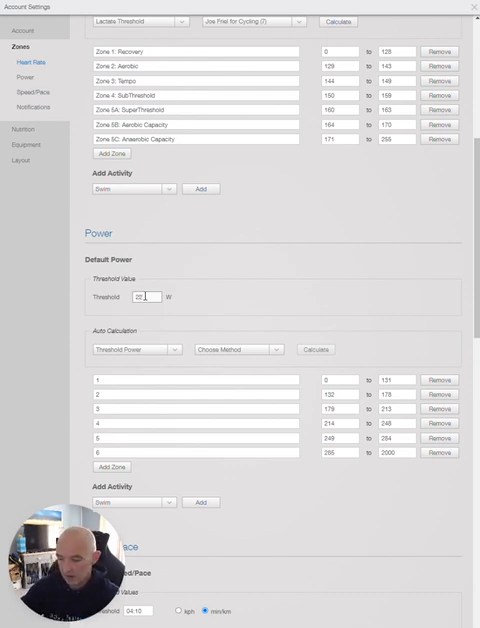
pyautogui.write('226')
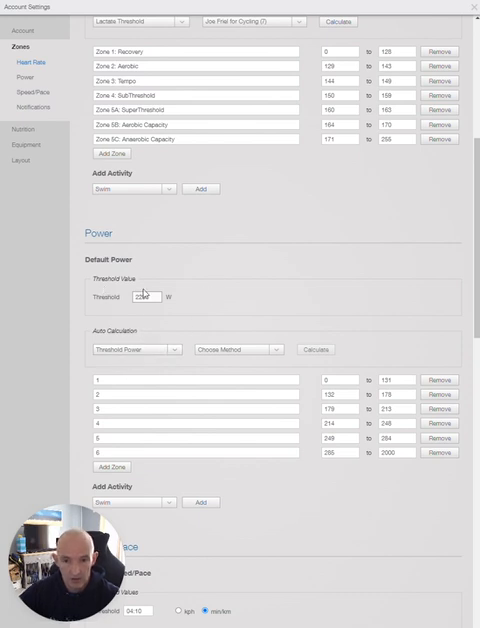
pyautogui.click(150, 296)
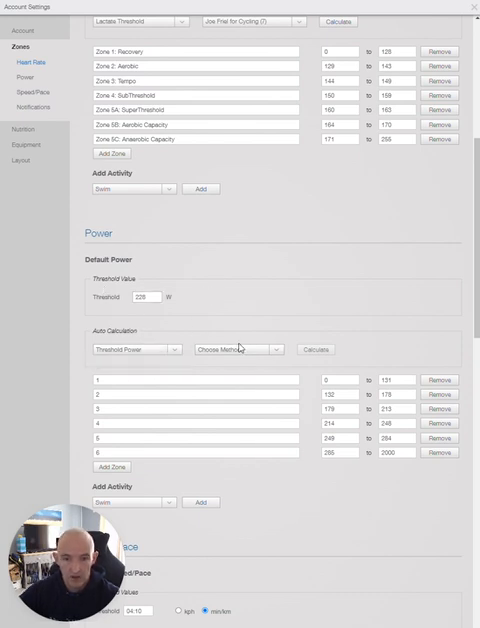
pyautogui.click(316, 348)
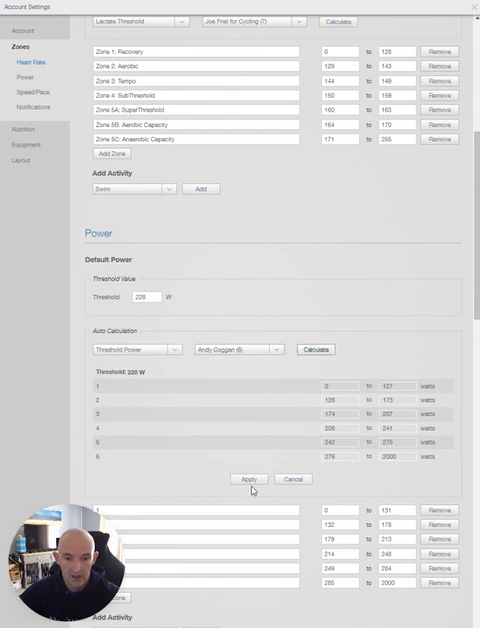
pyautogui.scroll(-3)
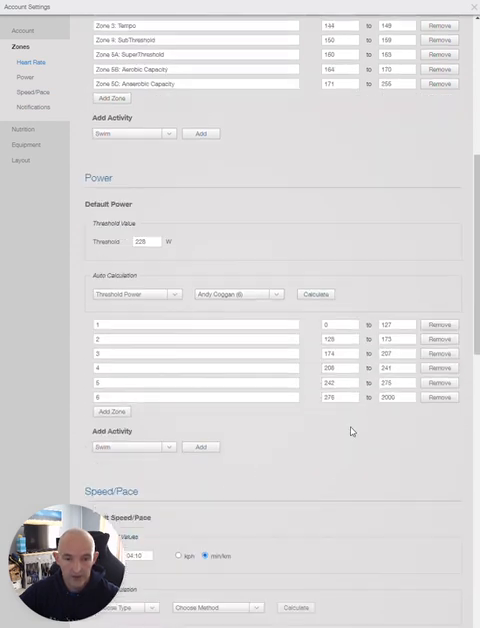
pyautogui.scroll(-3)
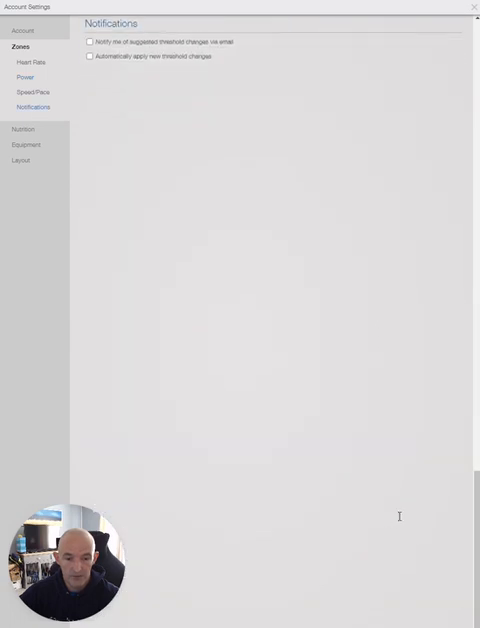
pyautogui.moveTo(294, 364)
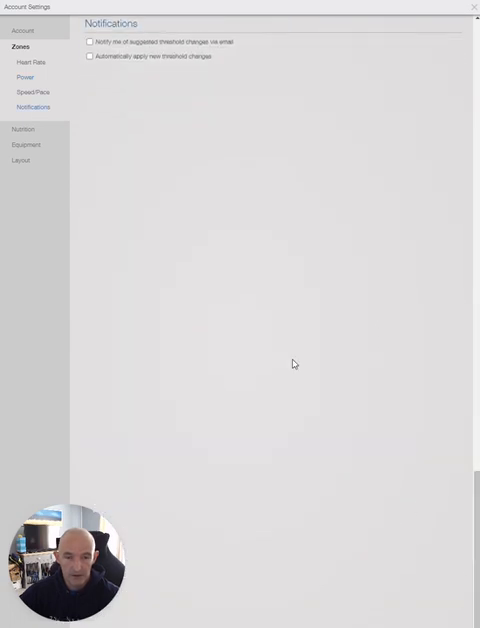